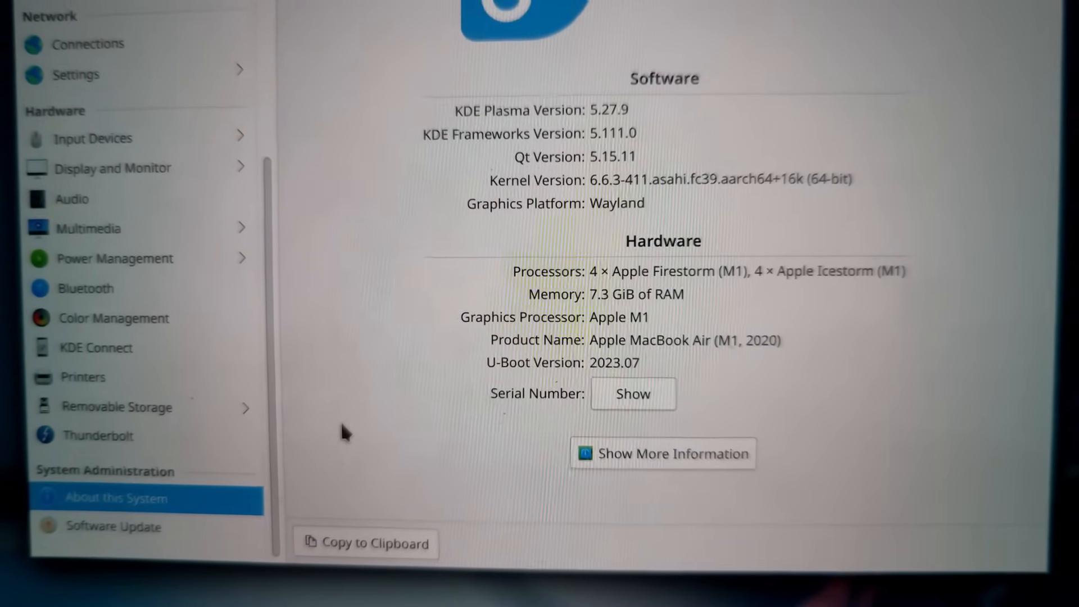
{"action": "scroll", "scroll_direction": "up", "scroll_amount": 3}
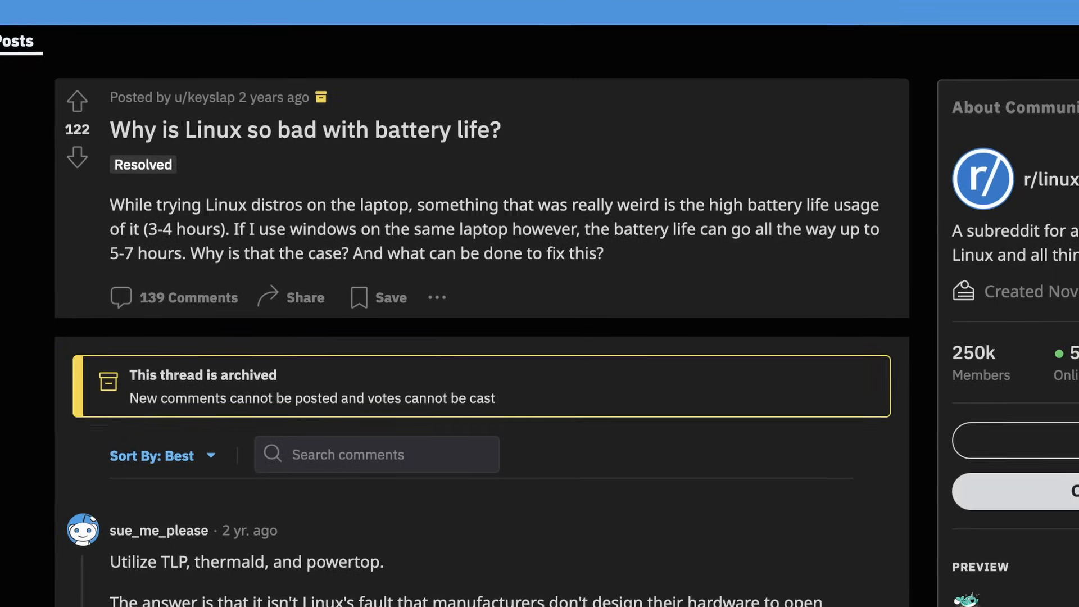
{"action": "scroll", "scroll_direction": "up", "scroll_amount": 3}
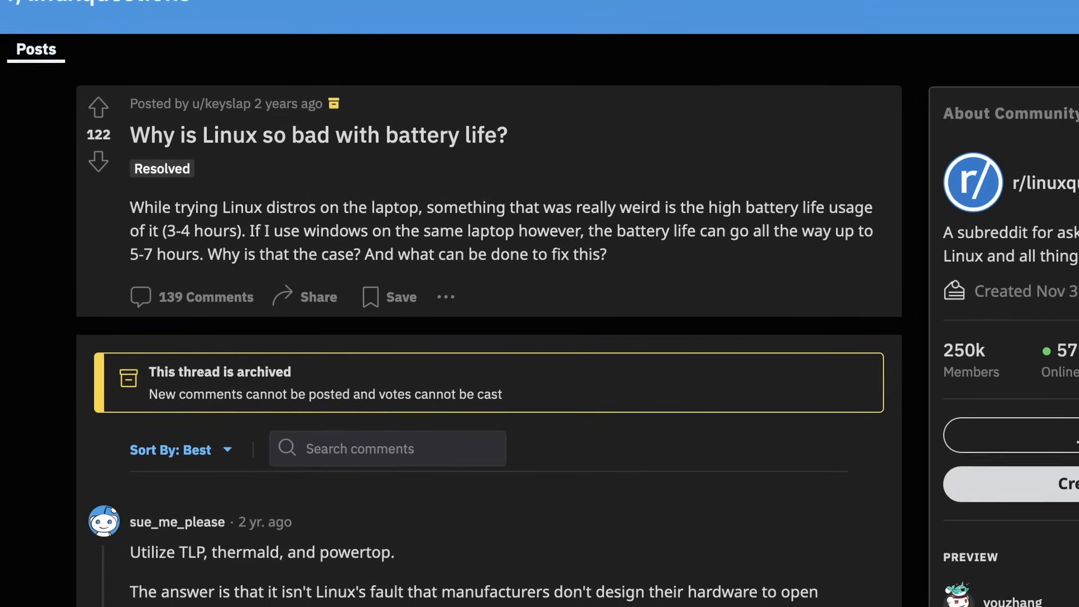